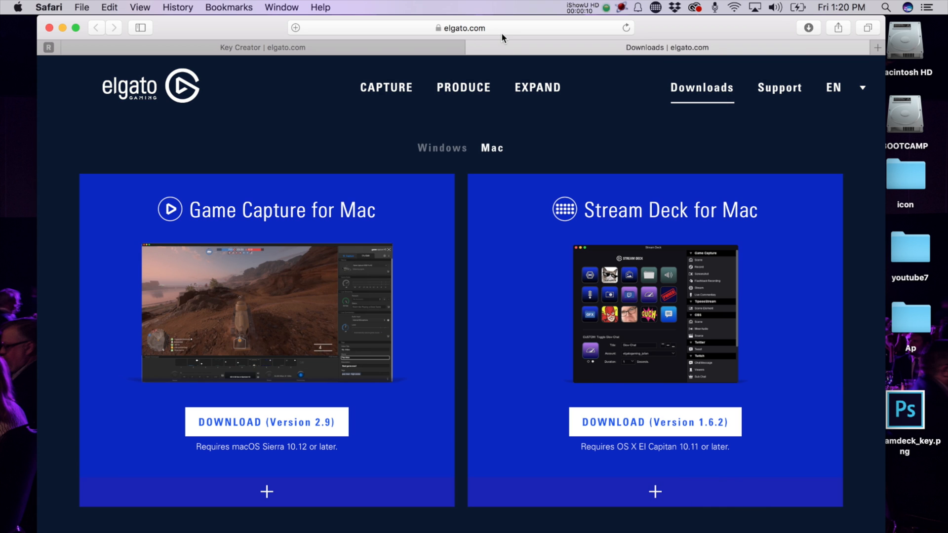
mouse_move(695, 119)
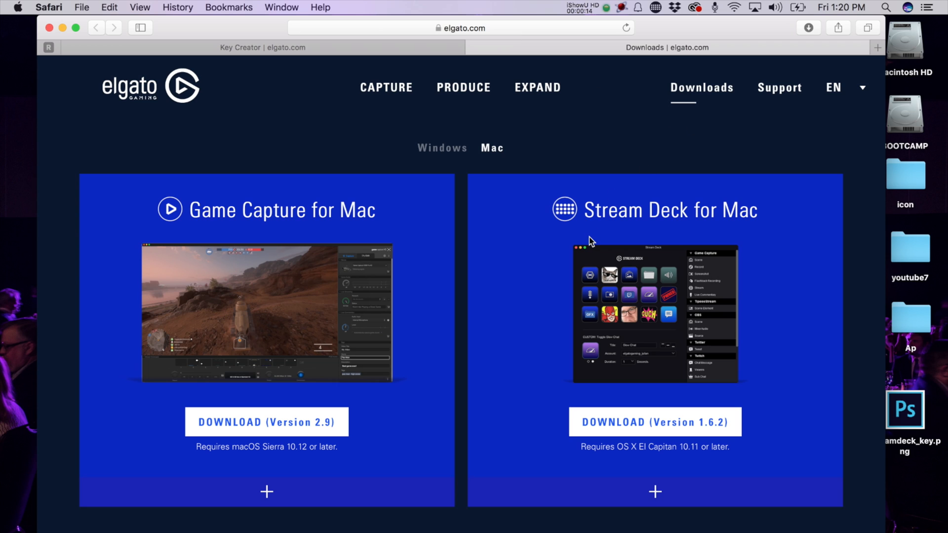
mouse_move(685, 234)
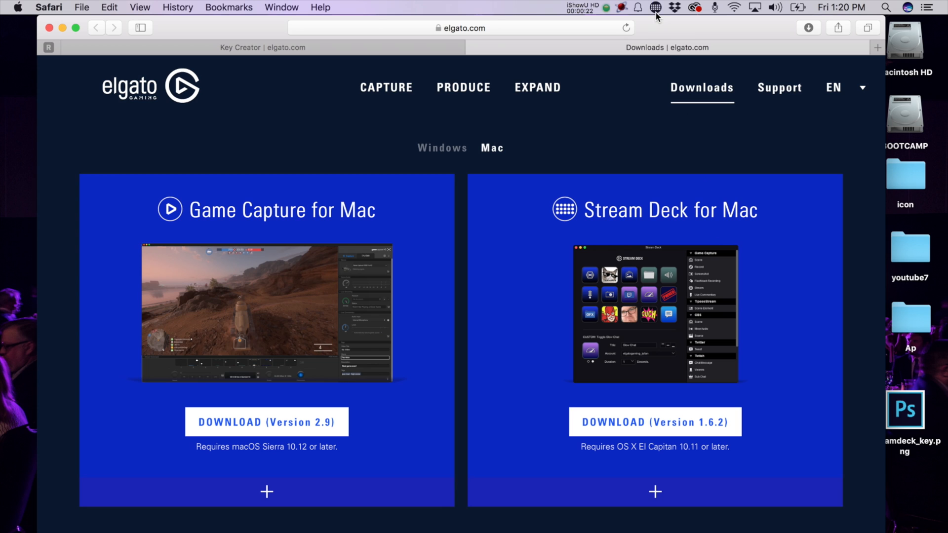
mouse_move(655, 8)
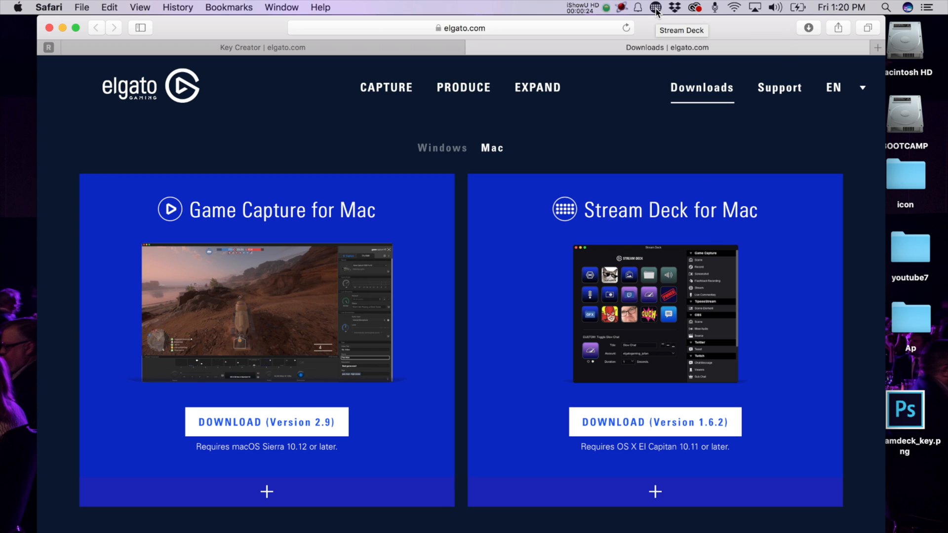
Launch Configure Stream Deck from the menu bar icon to show the empty key grid
left_click(654, 7)
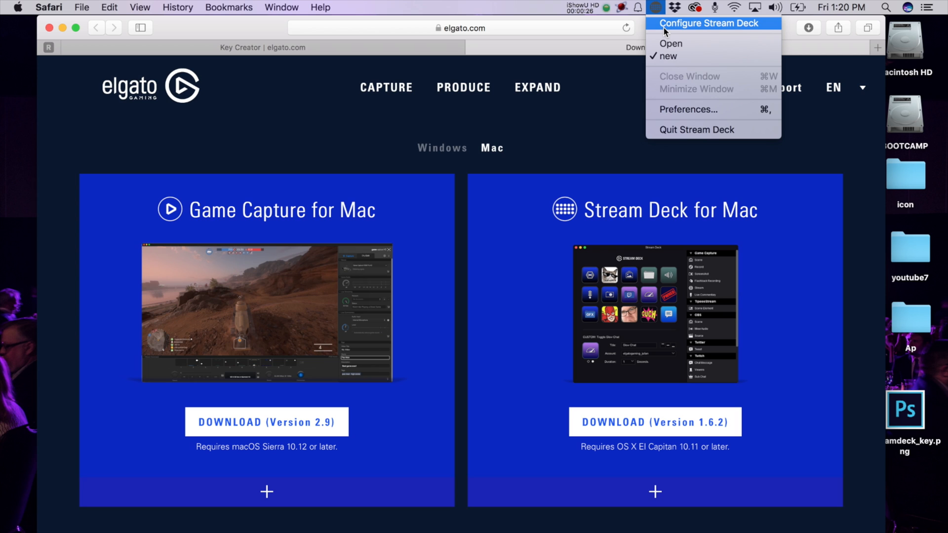
left_click(709, 23)
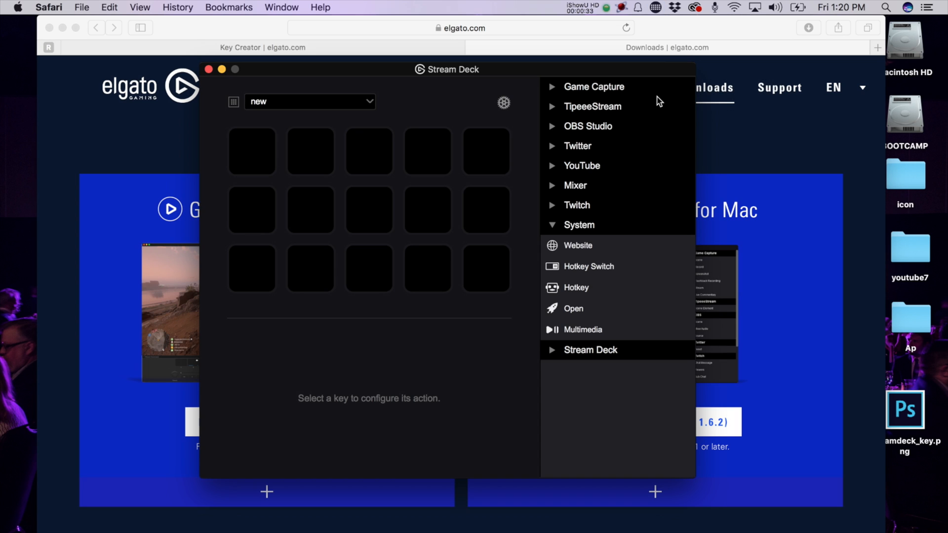
mouse_move(649, 114)
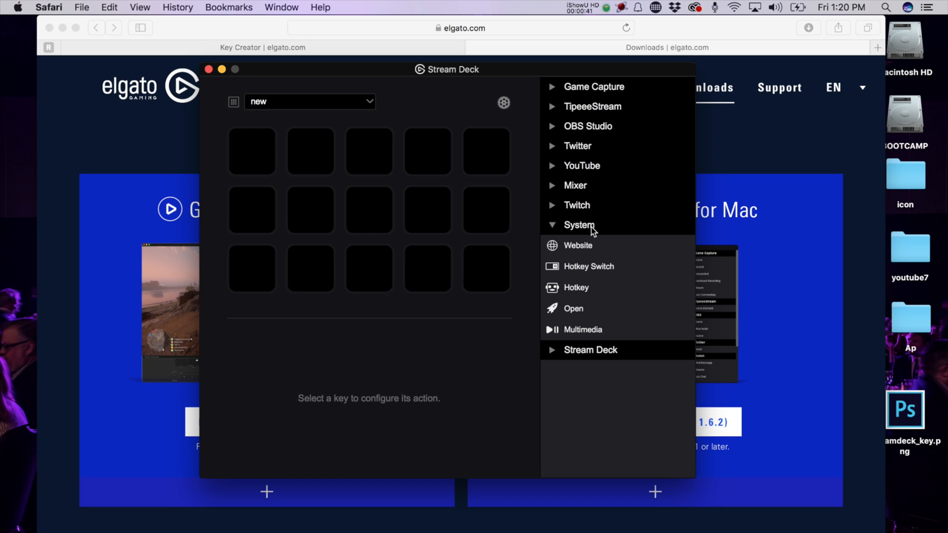
mouse_move(592, 255)
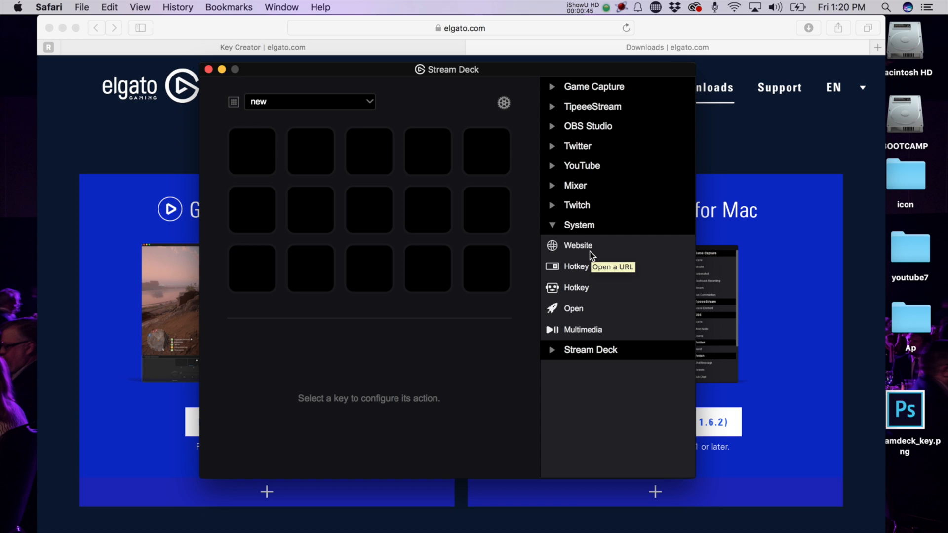
mouse_move(621, 280)
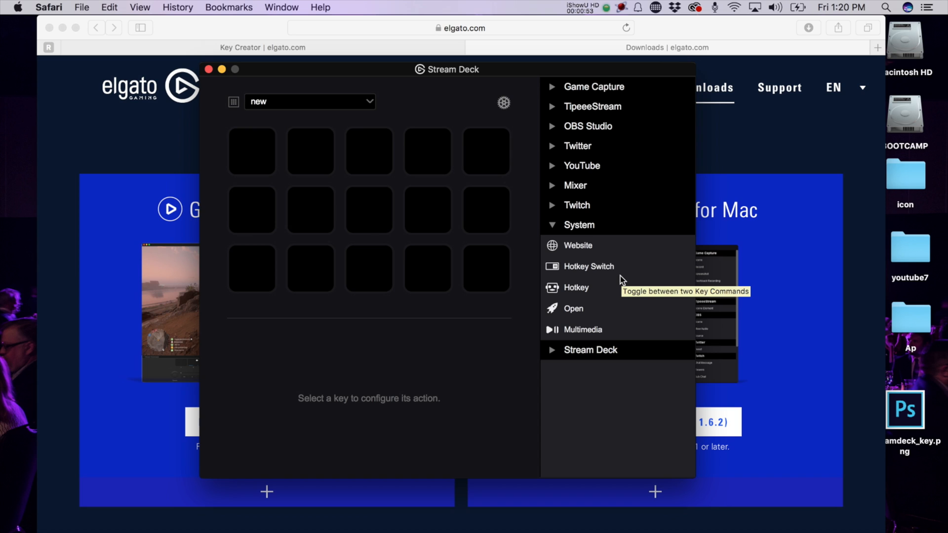
mouse_move(596, 299)
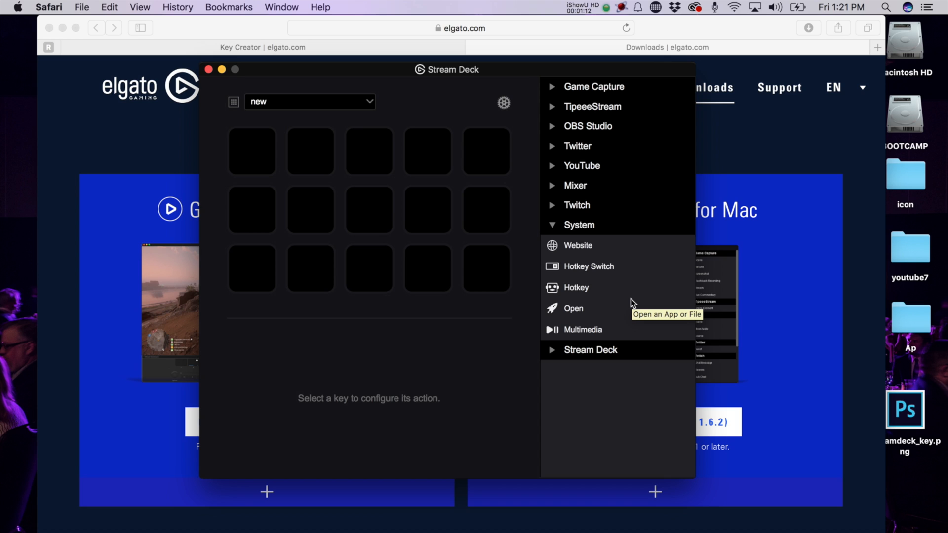
mouse_move(579, 311)
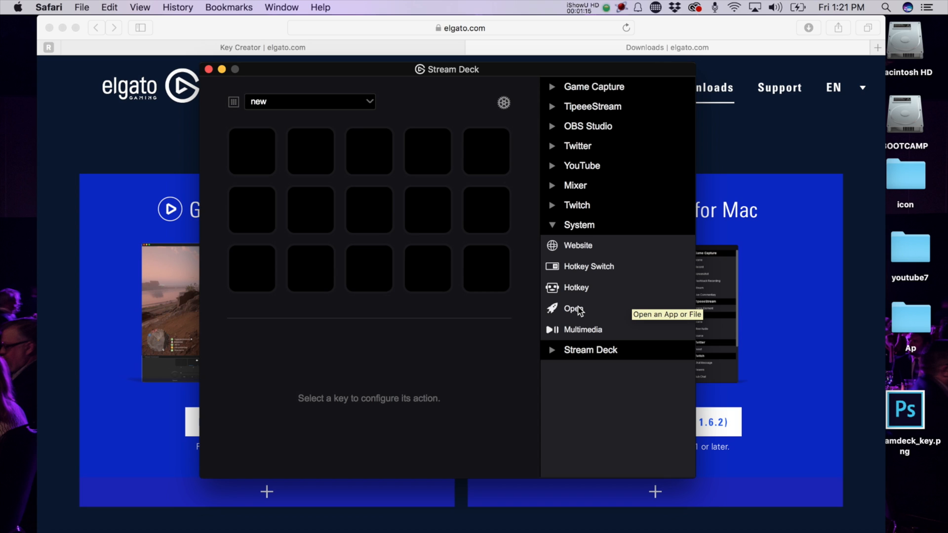
Assign an Open action to the first key with Adobe Photoshop CC 2018 from Applications as its app
left_click_drag(571, 308, 262, 149)
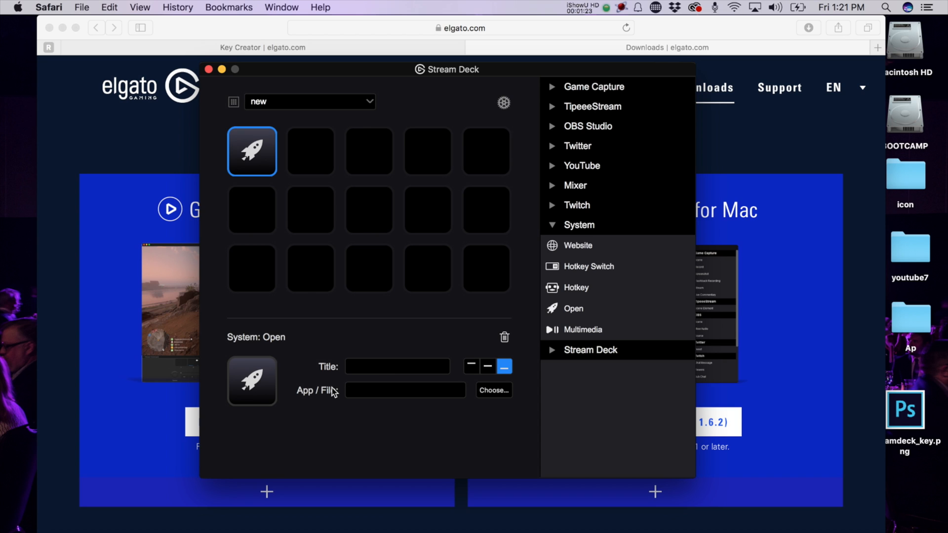
mouse_move(310, 402)
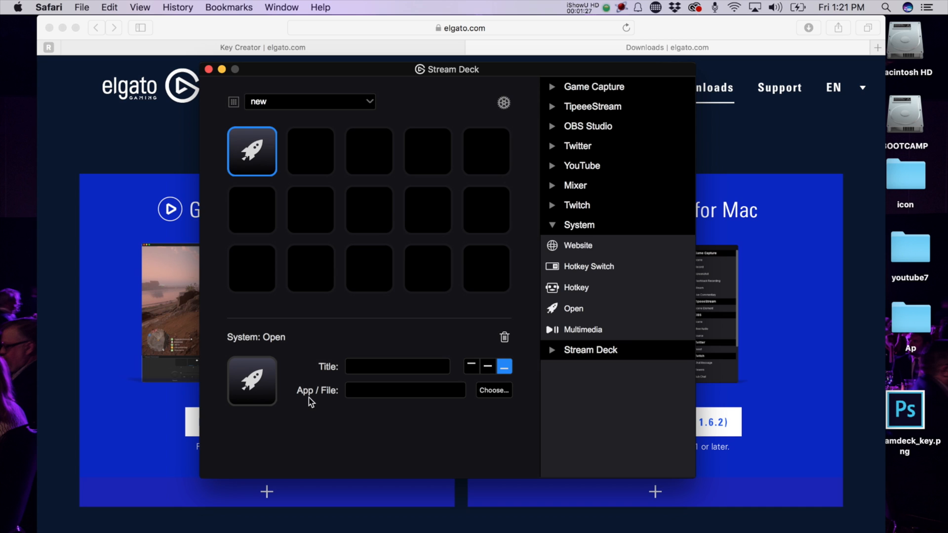
mouse_move(333, 399)
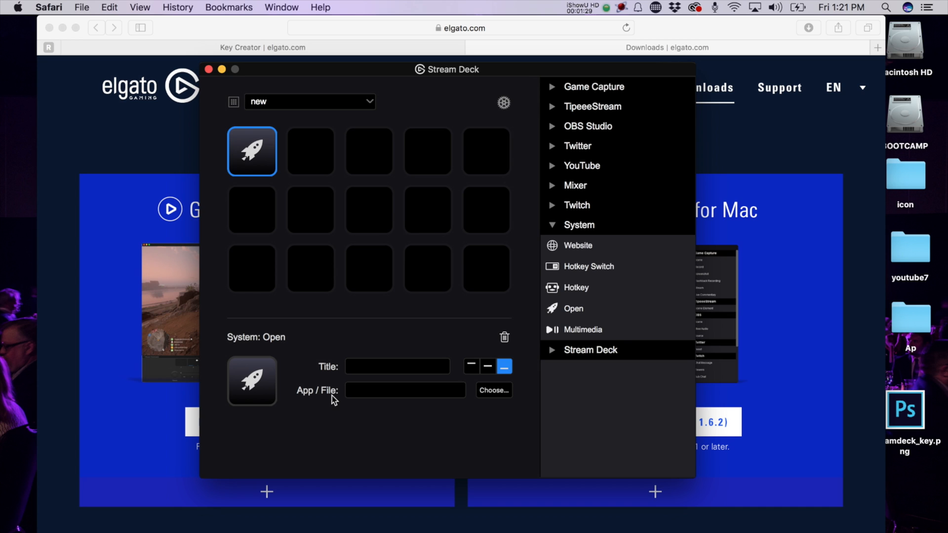
left_click(494, 390)
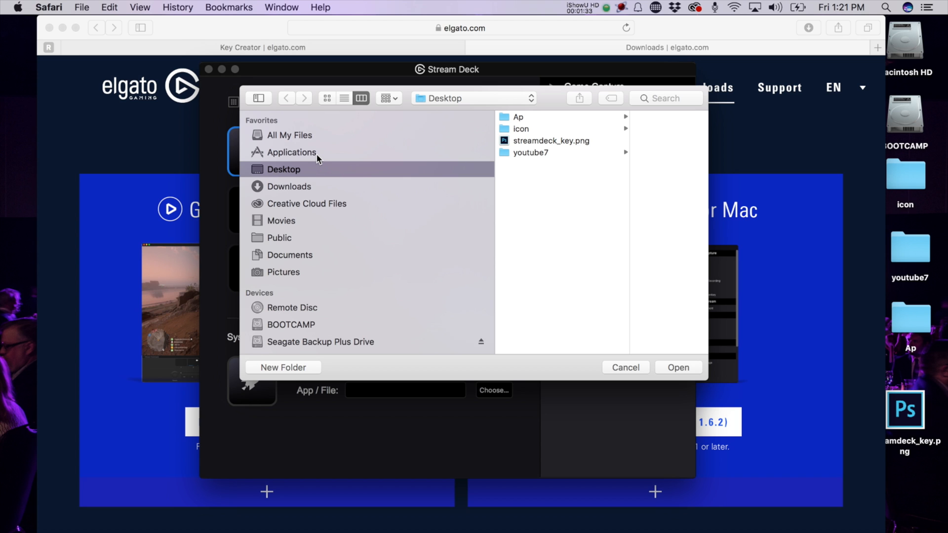
left_click(290, 152)
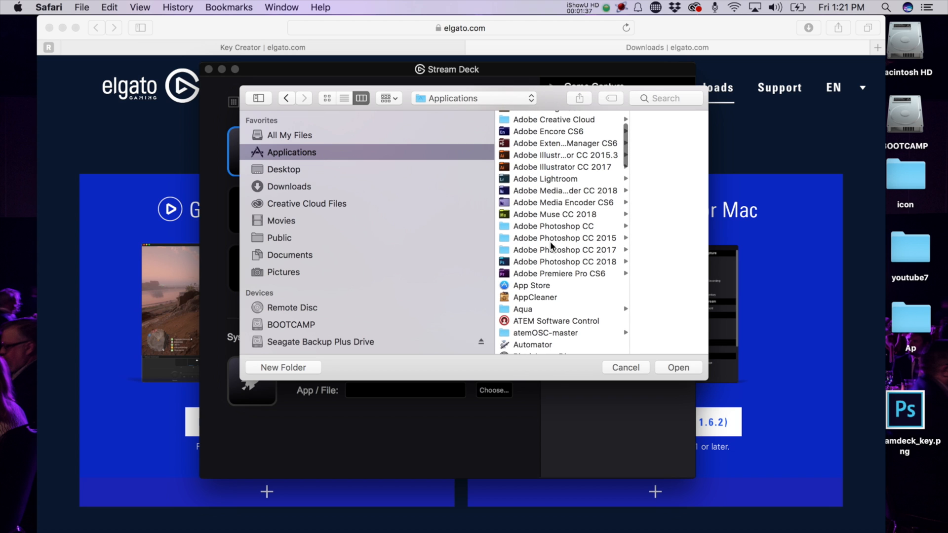
left_click(564, 261)
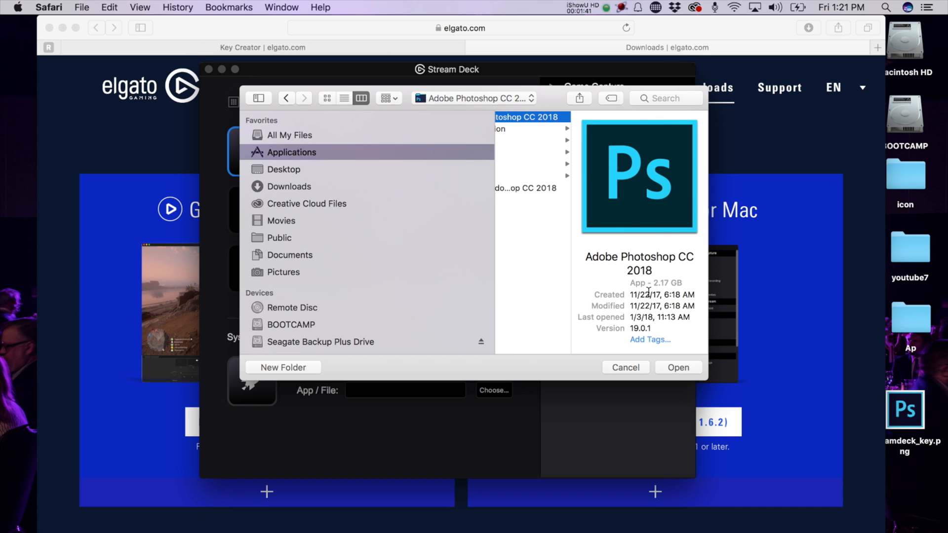
left_click(678, 367)
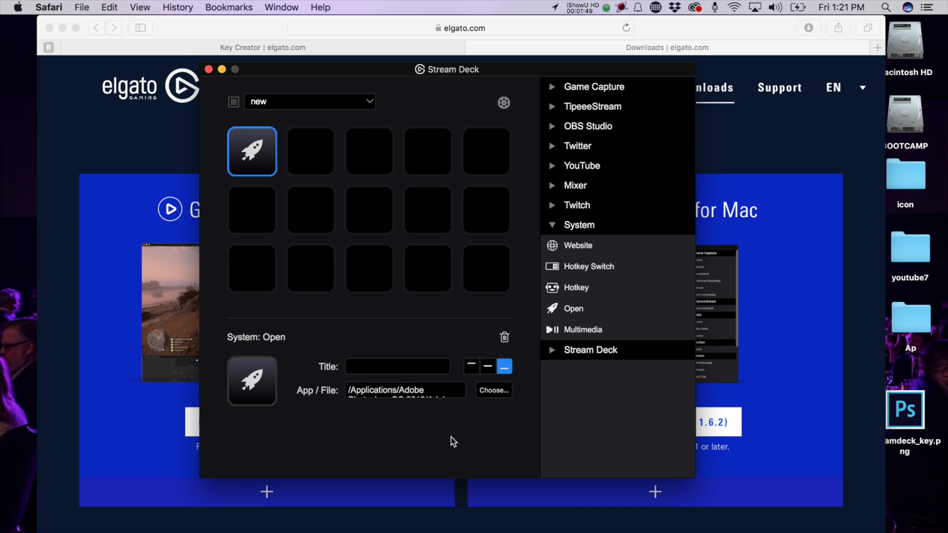
mouse_move(265, 396)
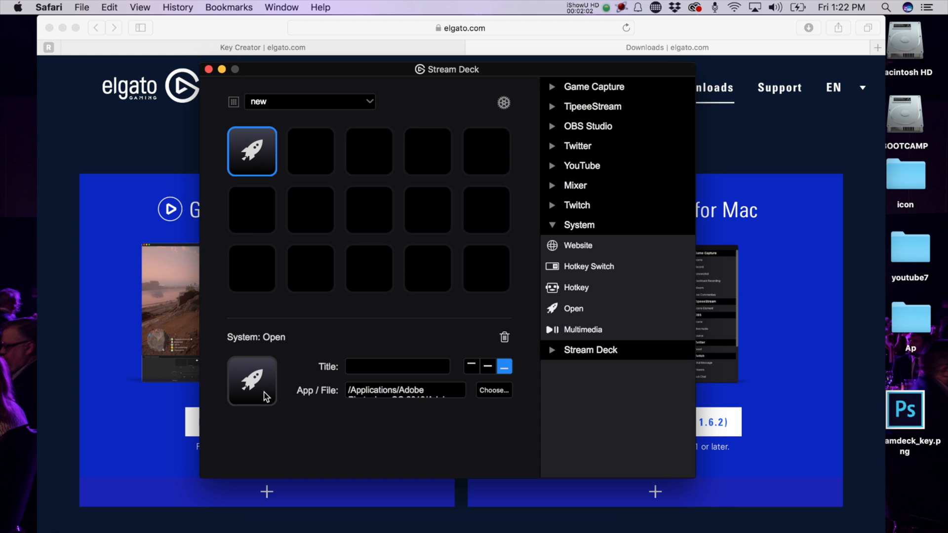
mouse_move(106, 124)
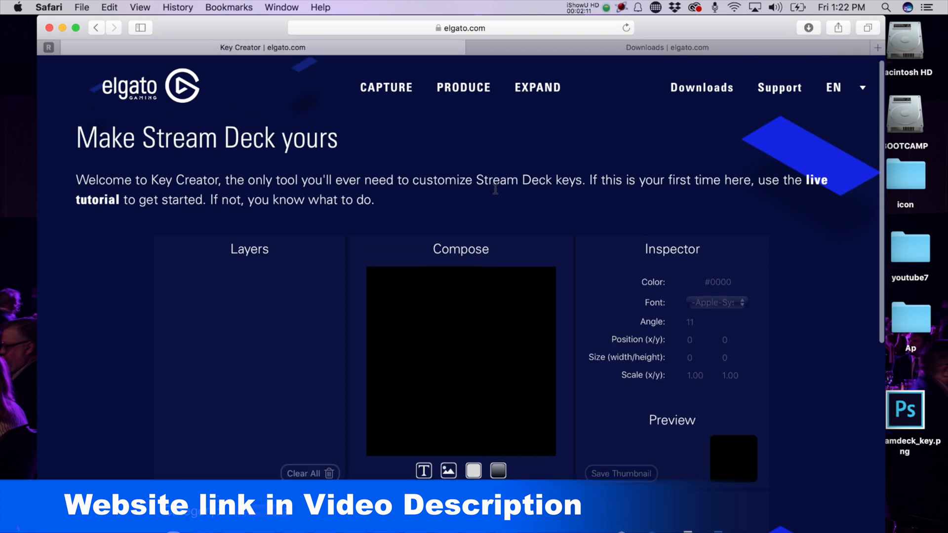
Add the built-in Photoshop icon to the composition and save it as a thumbnail
scroll("down", 3)
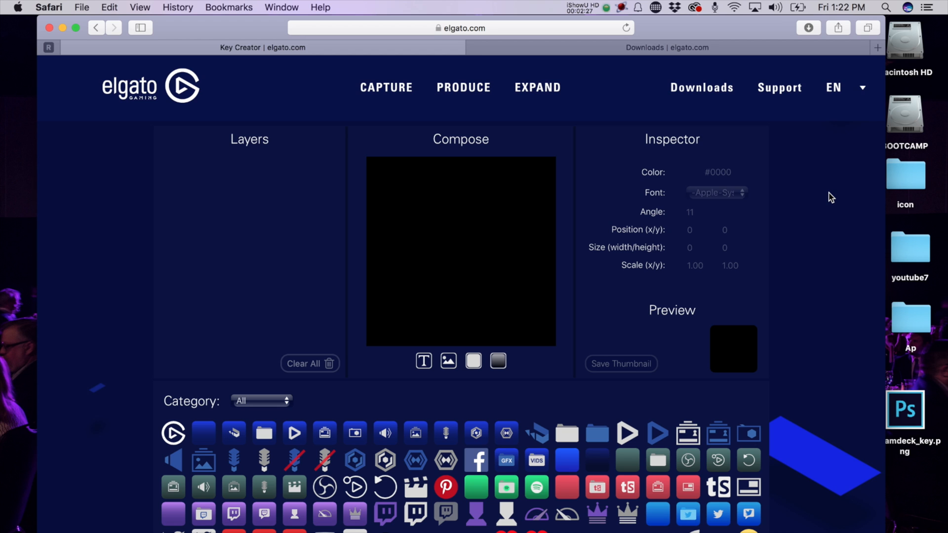
scroll("down", 3)
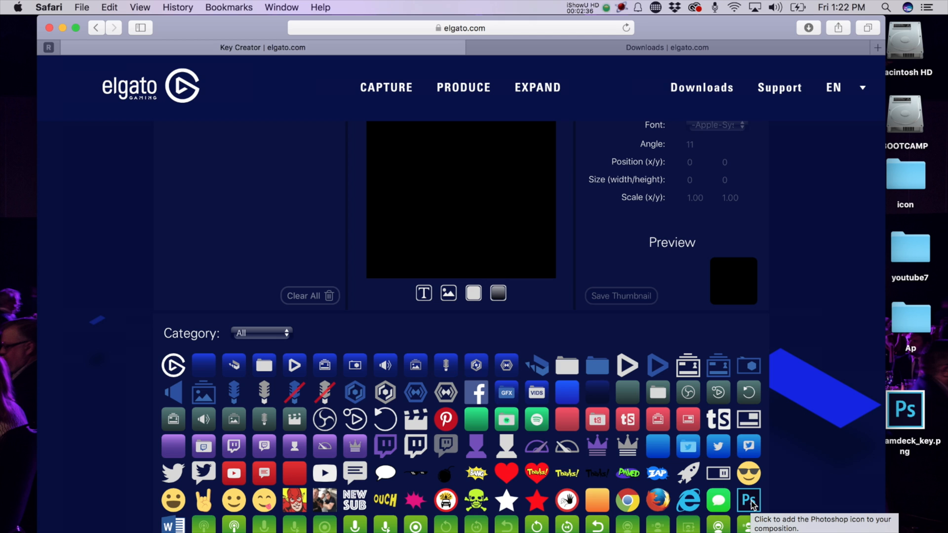
left_click(748, 499)
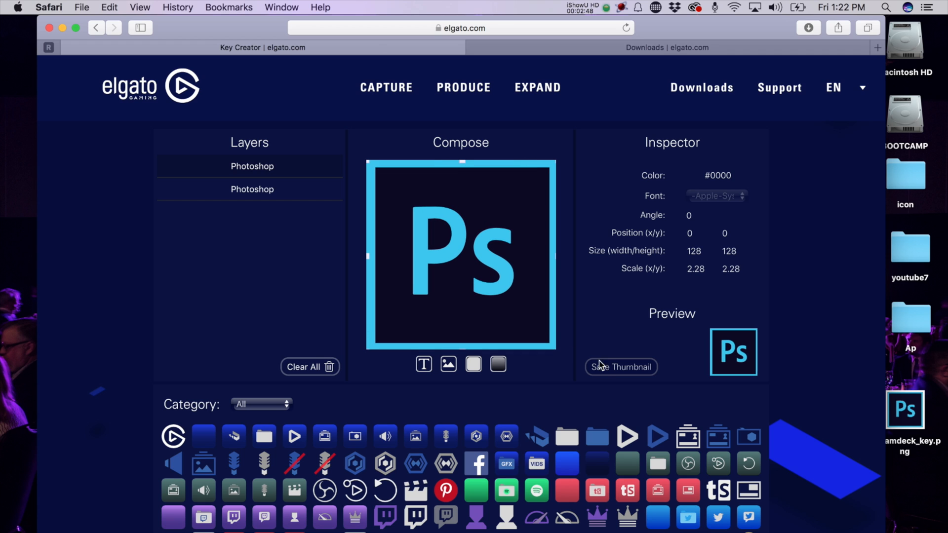
left_click(620, 367)
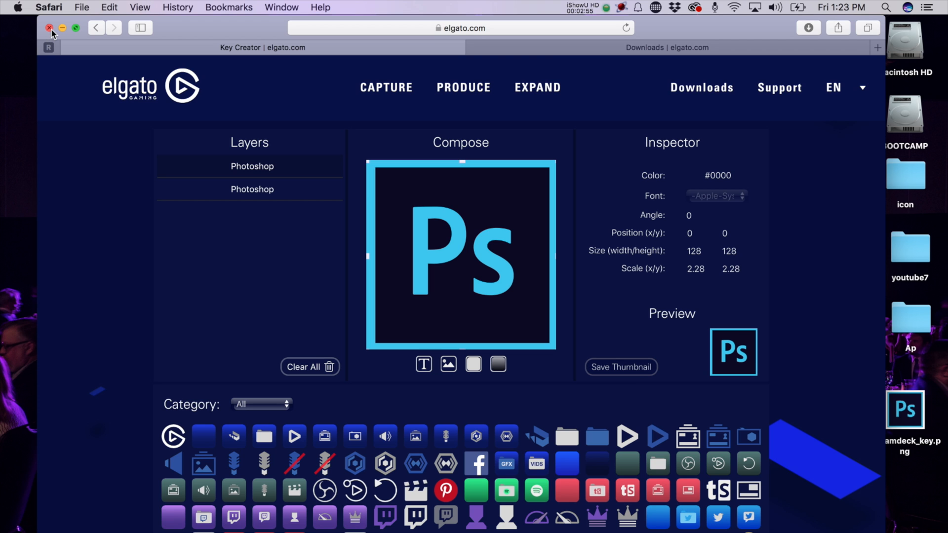
Close the key creator page and set the key's icon to streamdeck_key.png from the Desktop
left_click(49, 27)
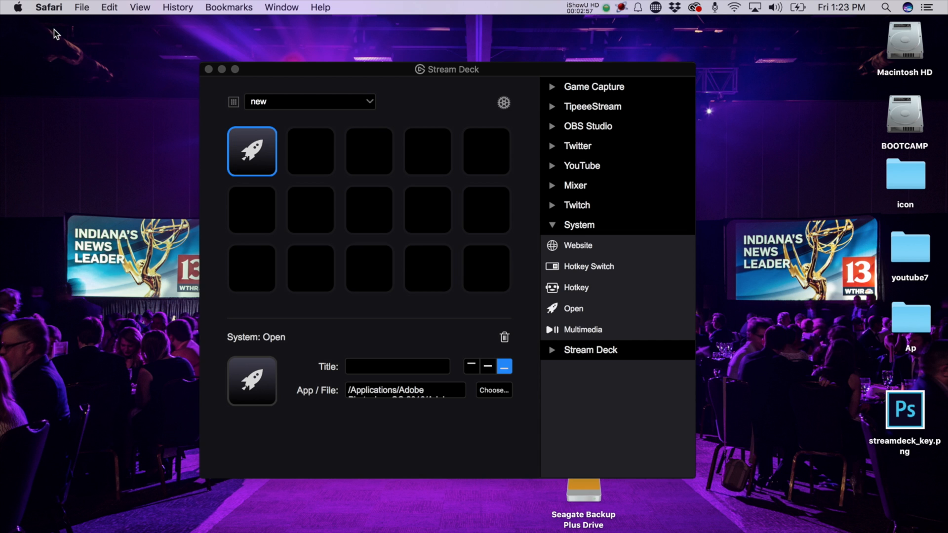
mouse_move(253, 382)
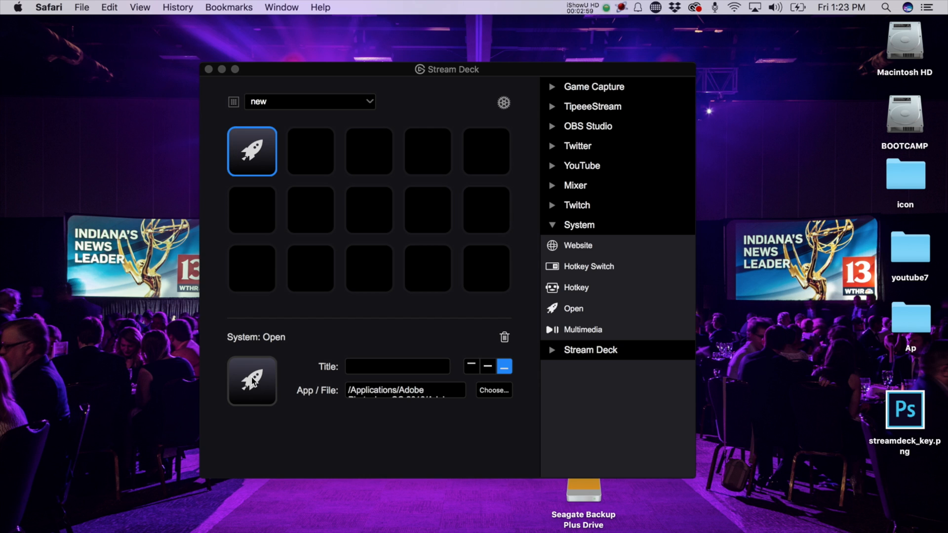
left_click(493, 390)
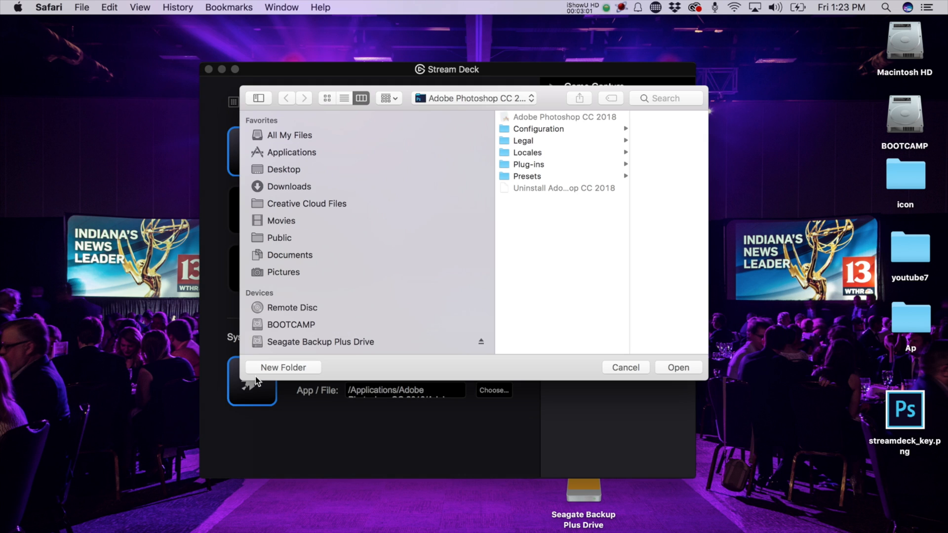
left_click(283, 169)
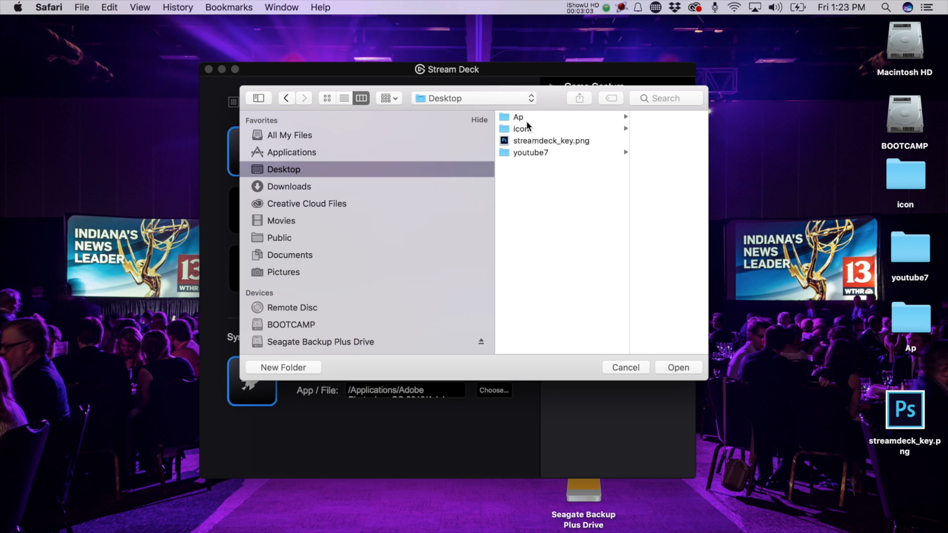
left_click(550, 140)
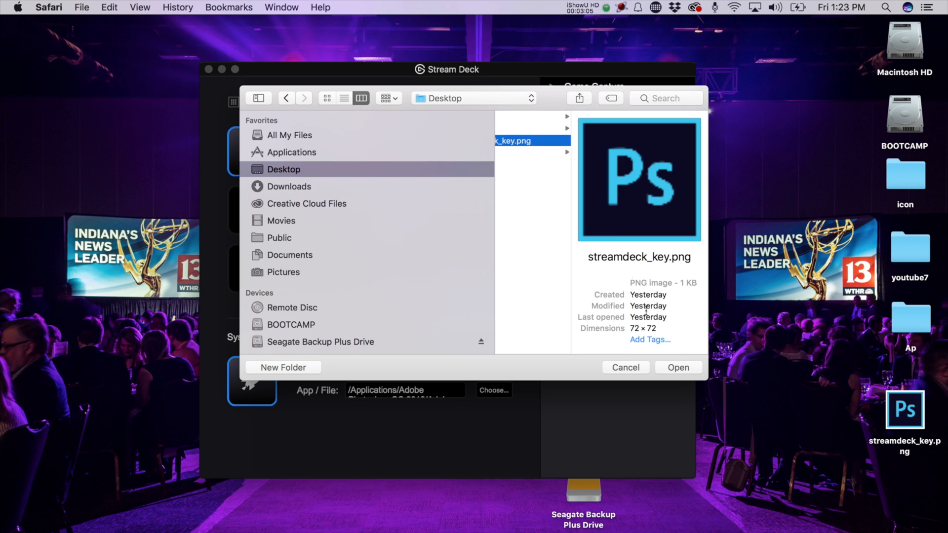
left_click(677, 367)
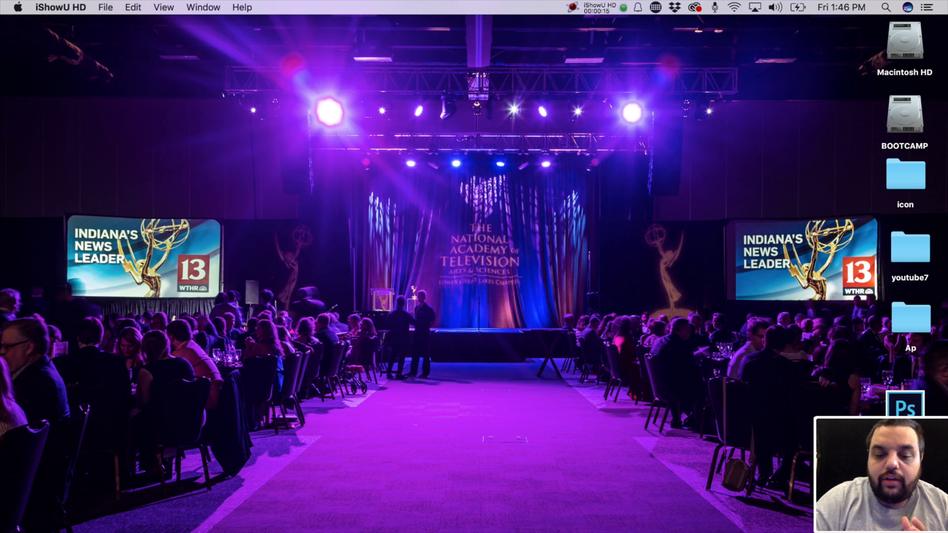
mouse_move(561, 520)
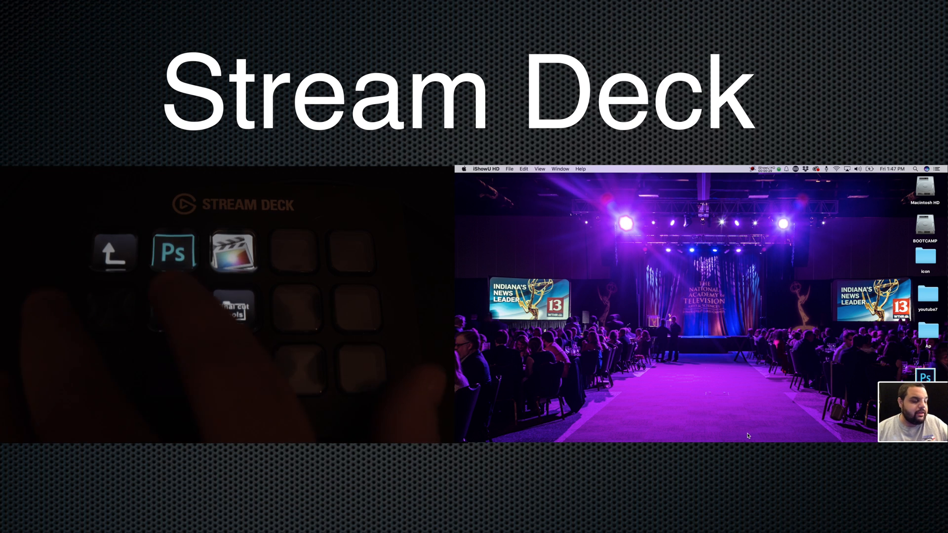
Create a blank new document from the Photoshop start screen after launching it from the Ps key
left_click(172, 254)
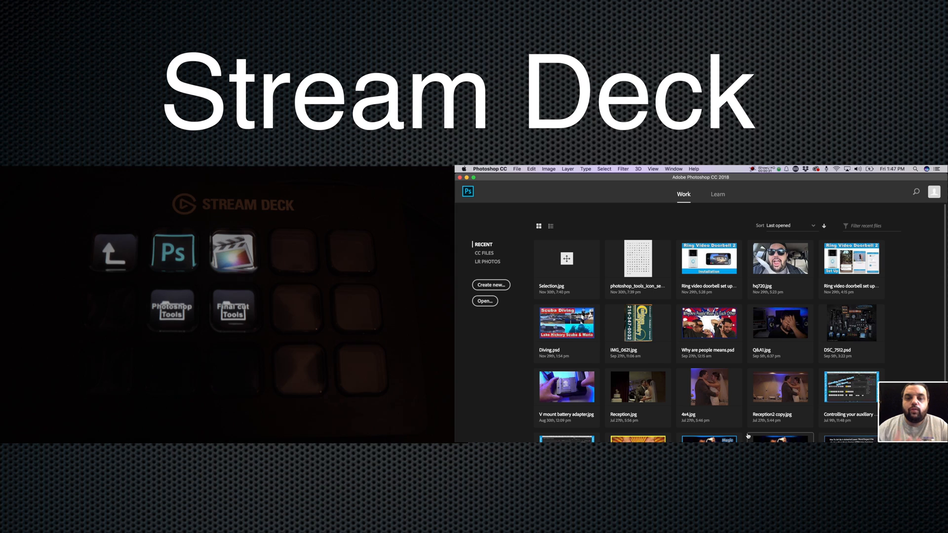
left_click(491, 284)
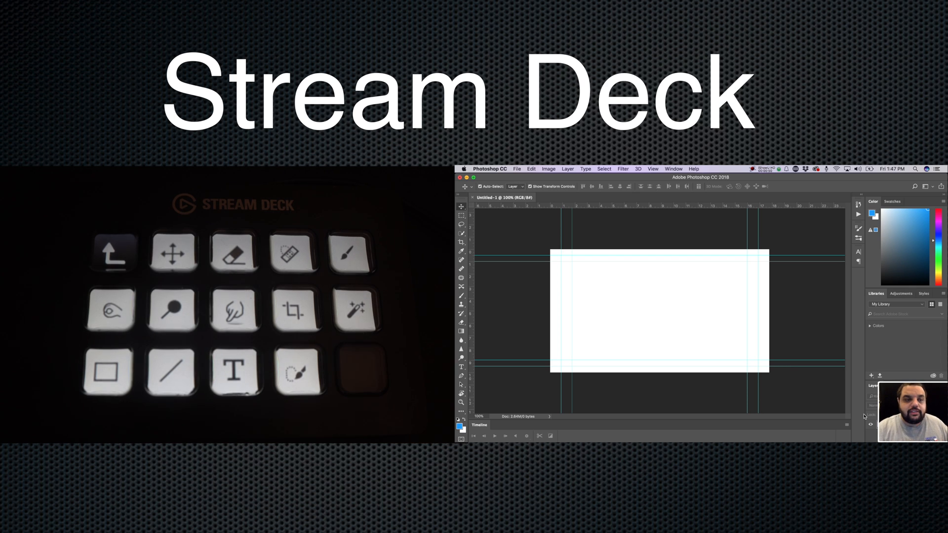
mouse_move(725, 328)
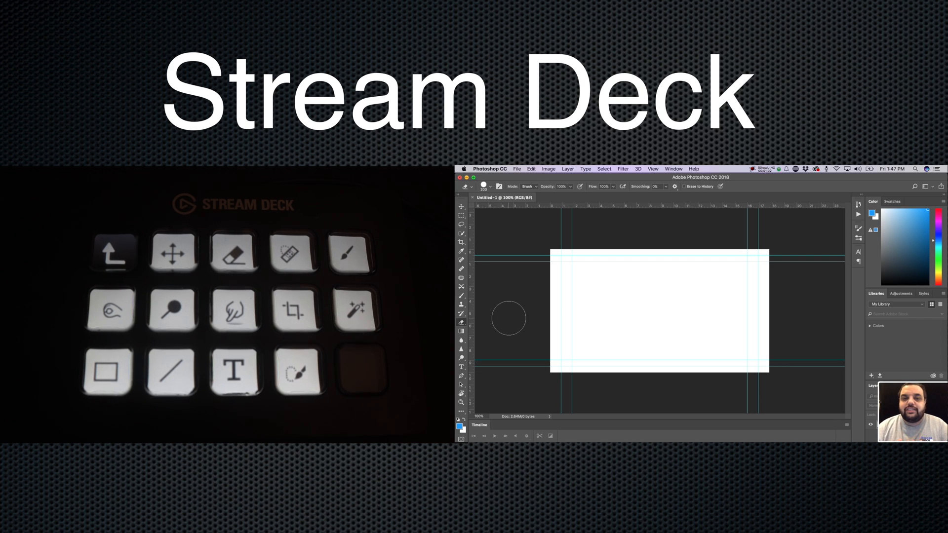
mouse_move(551, 309)
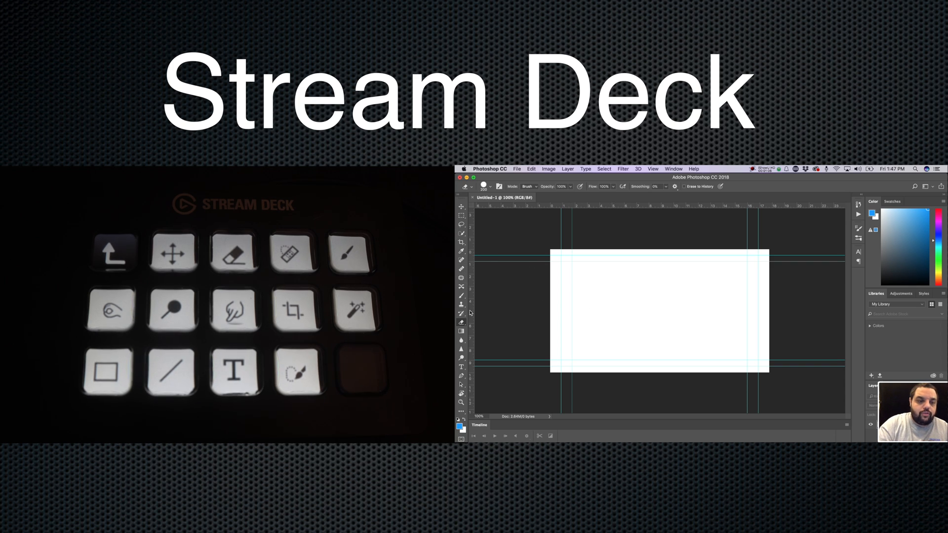
mouse_move(523, 290)
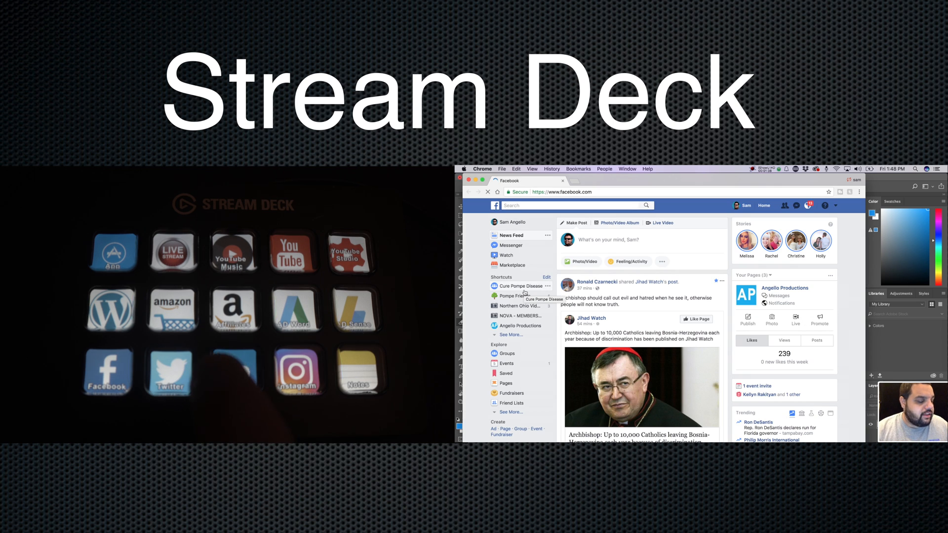
Use the deck's website keys to open Facebook, LinkedIn and Twitter in separate Chrome tabs
left_click(235, 372)
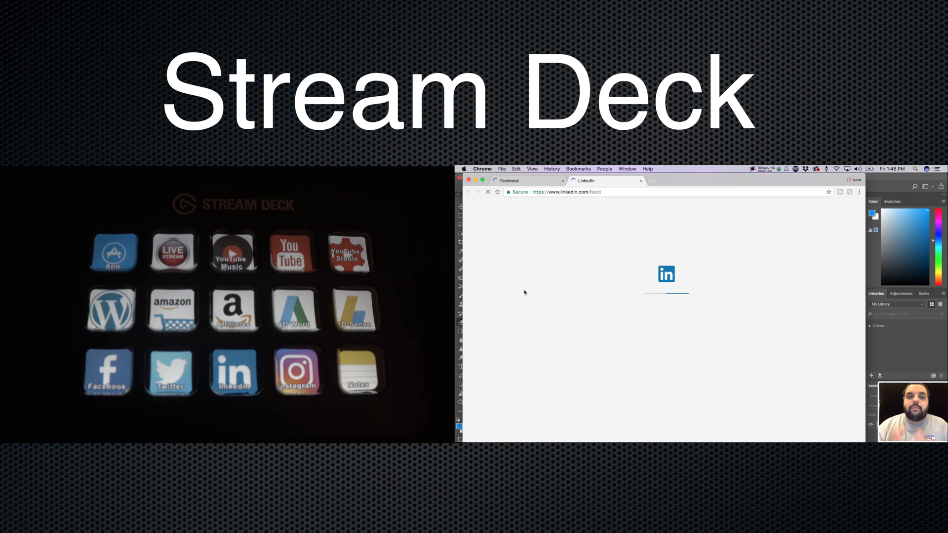
left_click(235, 372)
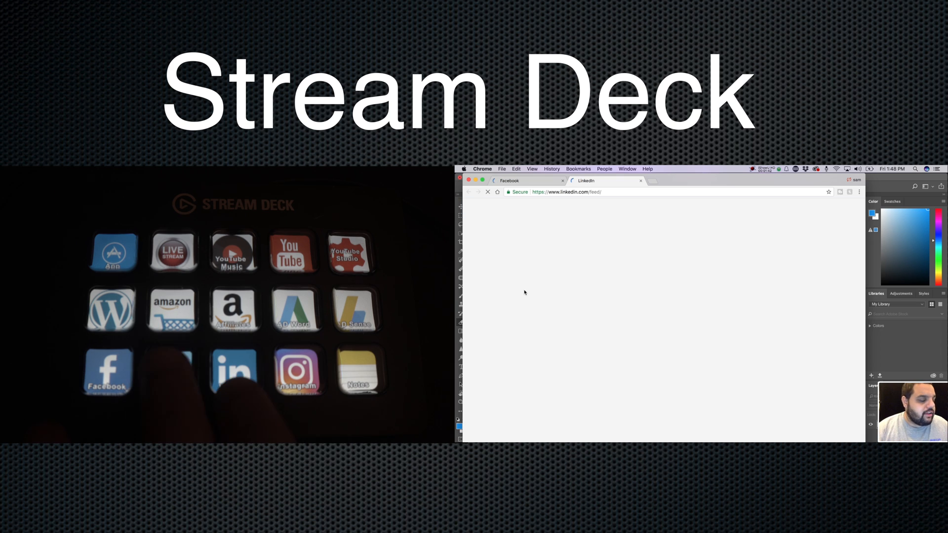
left_click(171, 370)
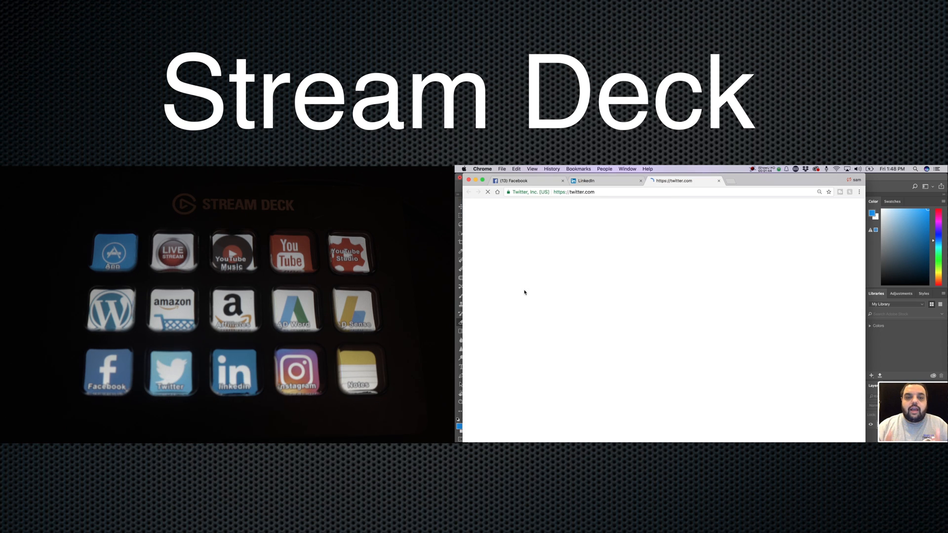